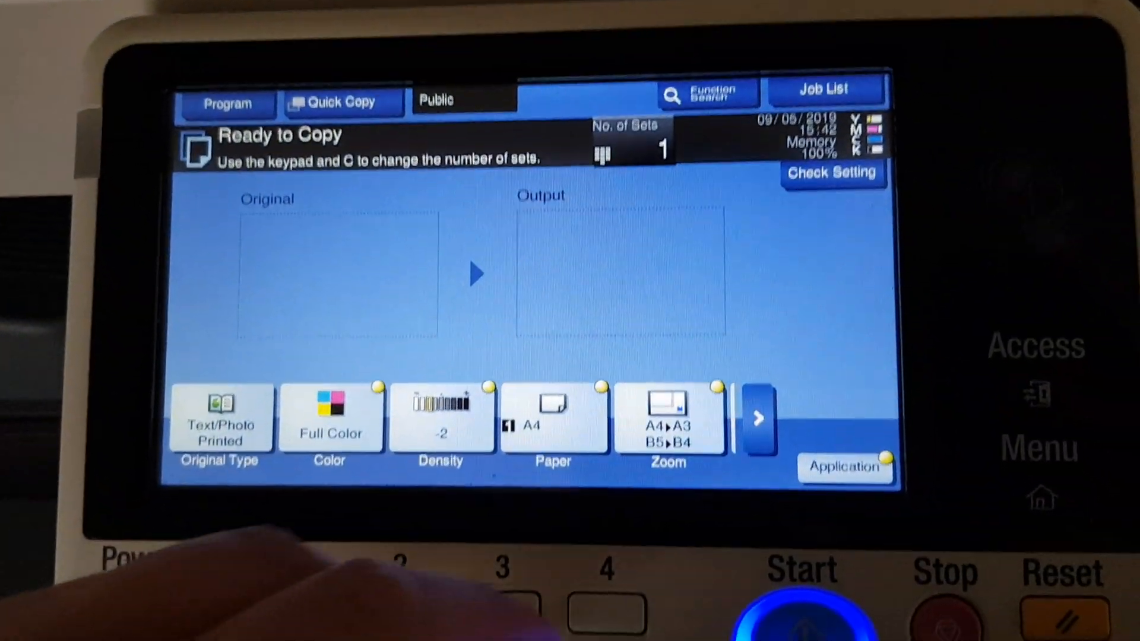
In Zoom, choose the 115.4% preset ratio for B5 originals onto A4 paper.
click(666, 418)
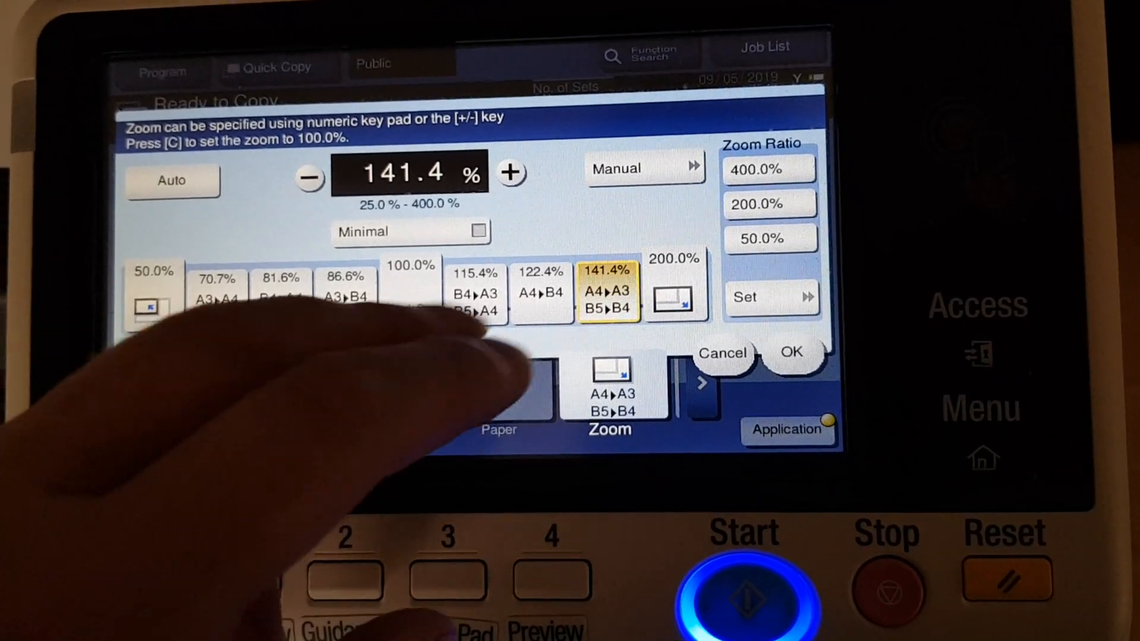
click(474, 295)
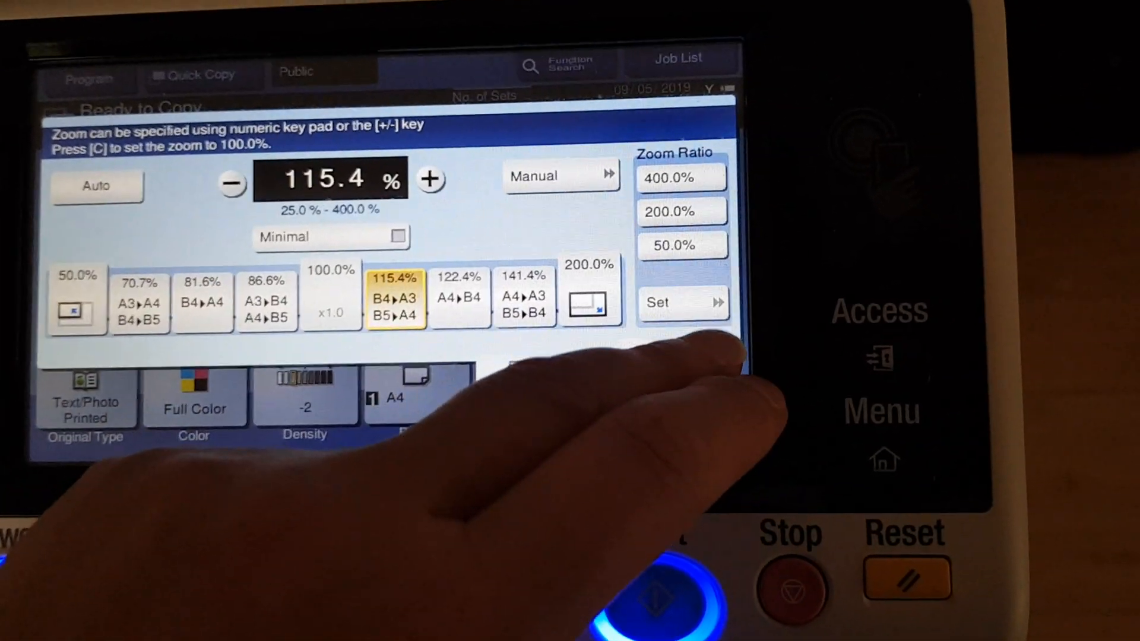